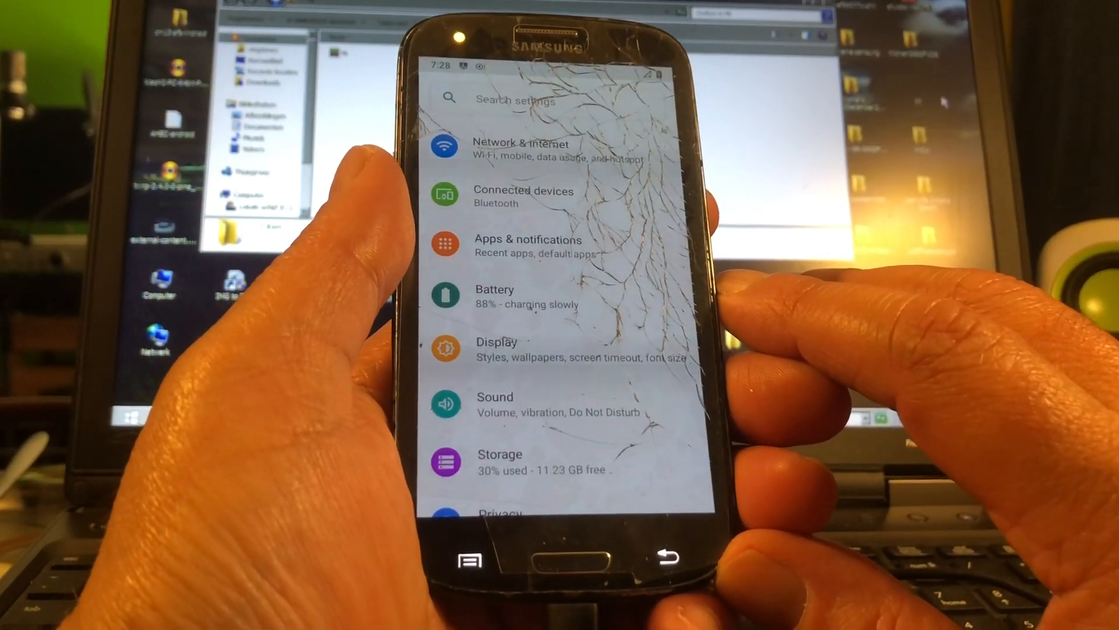
pyautogui.click(528, 246)
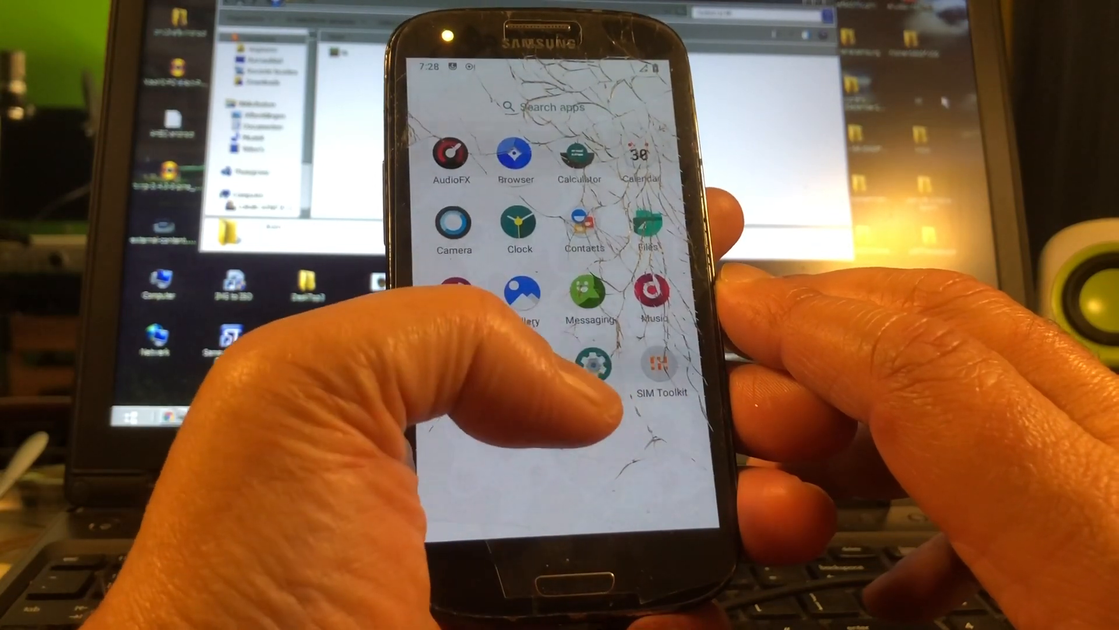
pyautogui.scroll(3)
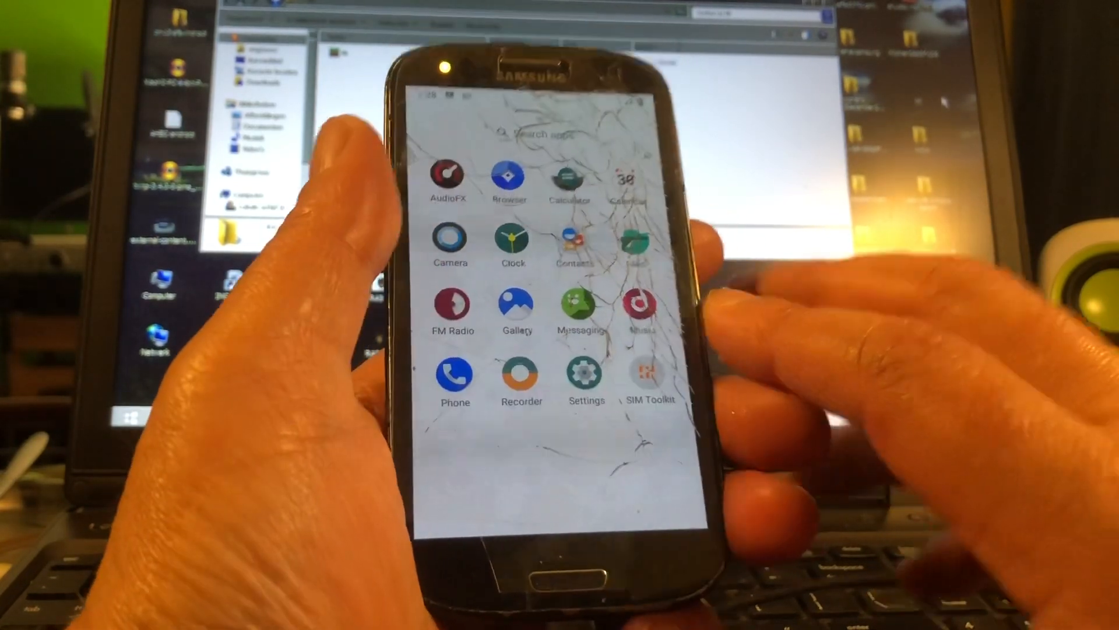
pyautogui.click(585, 374)
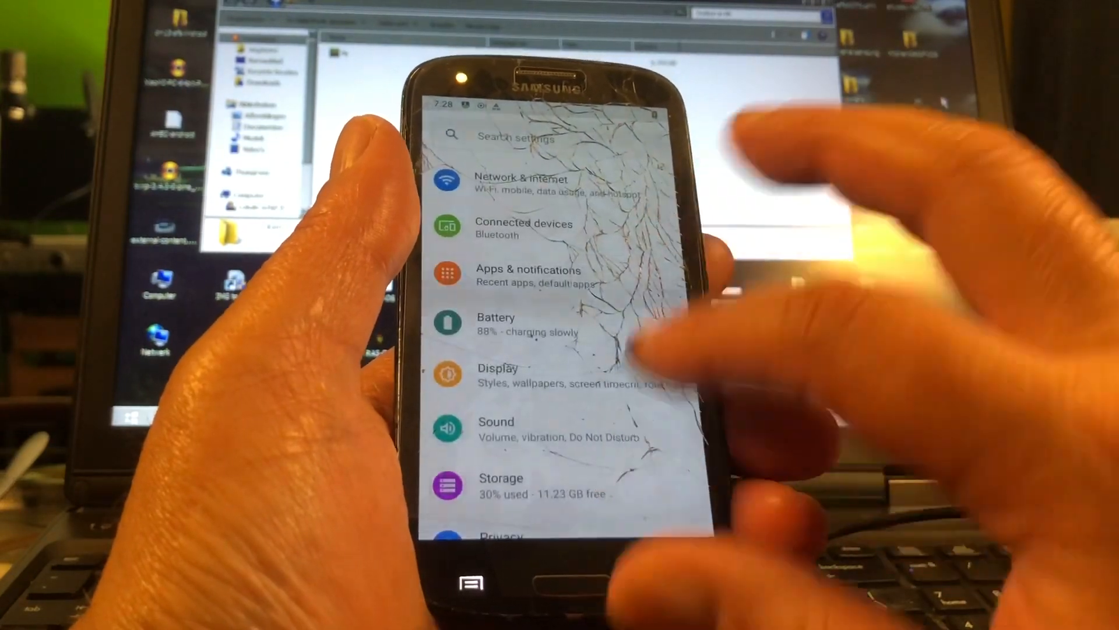